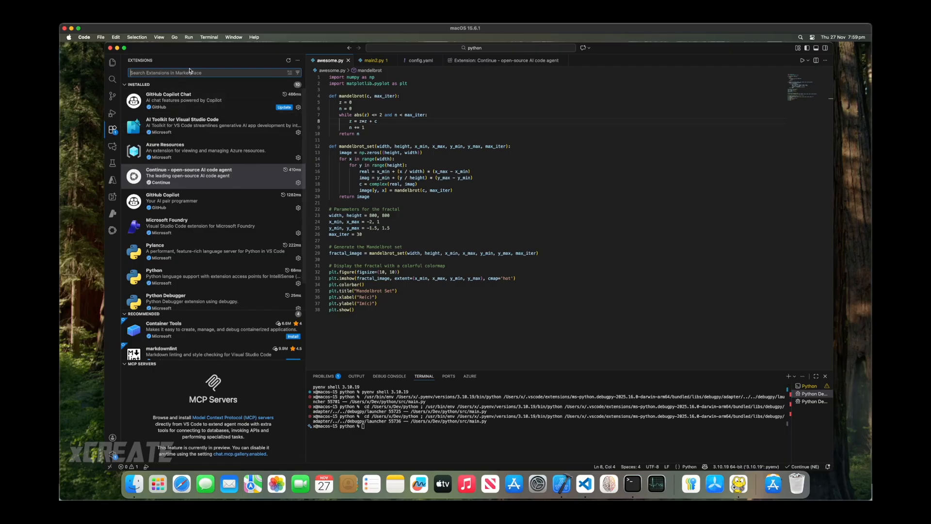
Open the GitHub Copilot Chat extension's details page from the Installed list.
{"action": "left_click", "coordinate": [184, 100]}
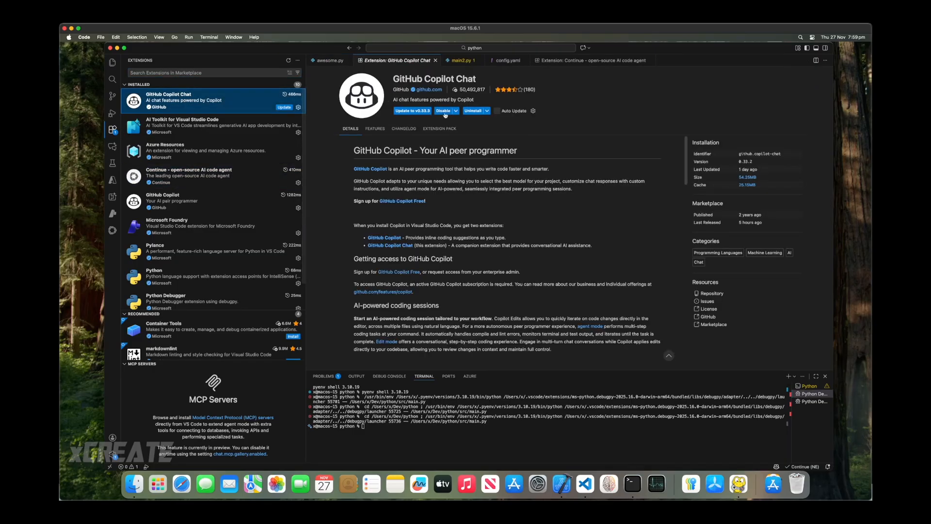